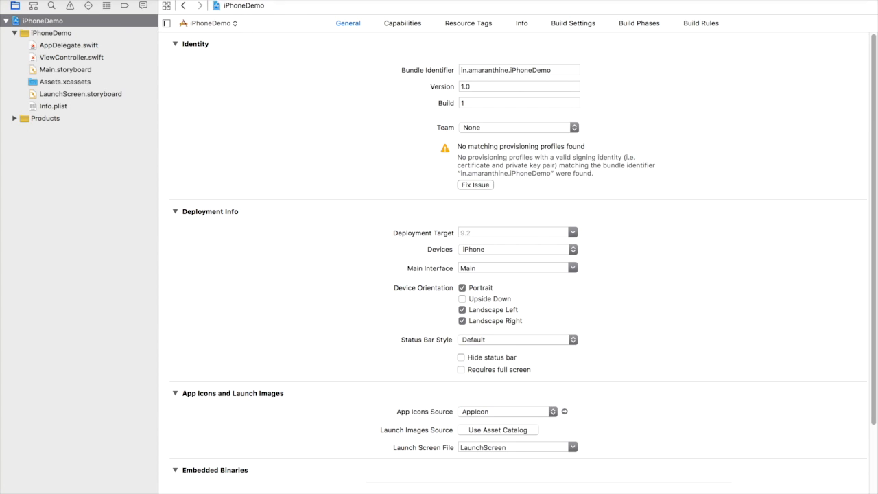
Step: Bring up the add-account choices in Xcode Preferences' empty Accounts pane
{"action": "left_click", "coordinate": [14, 3]}
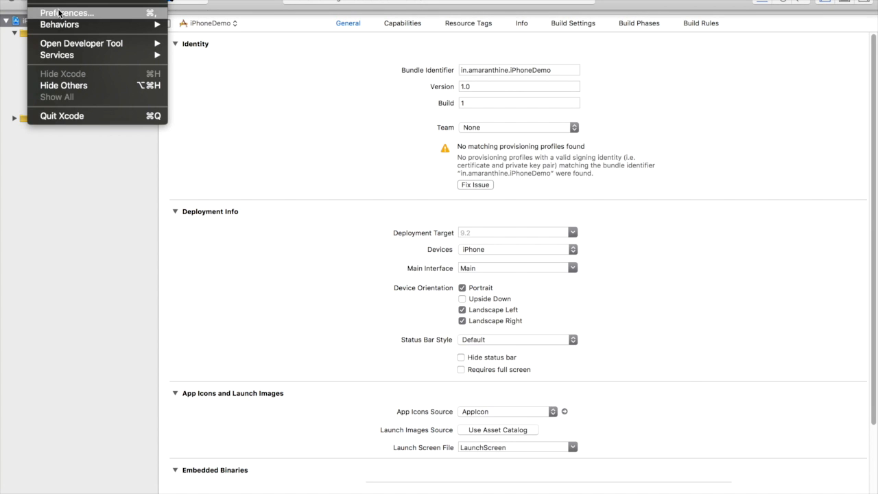
{"action": "left_click", "coordinate": [65, 12]}
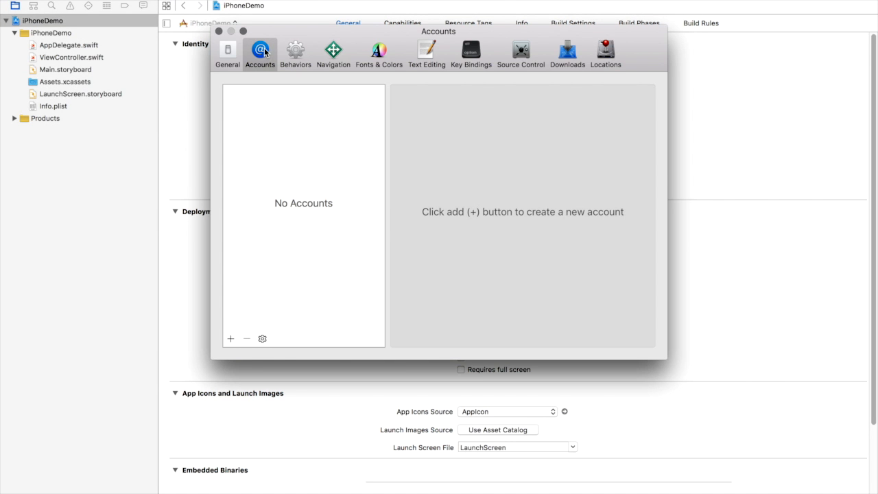
{"action": "left_click", "coordinate": [230, 337]}
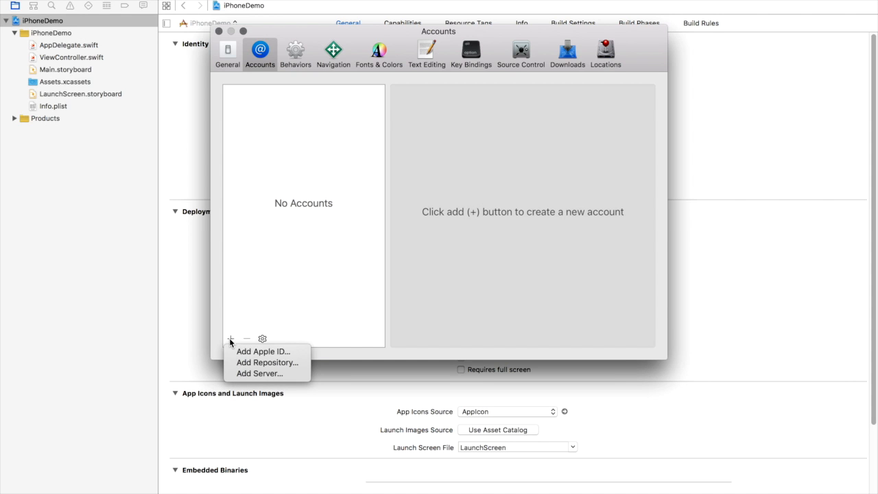
{"action": "left_click", "coordinate": [263, 351]}
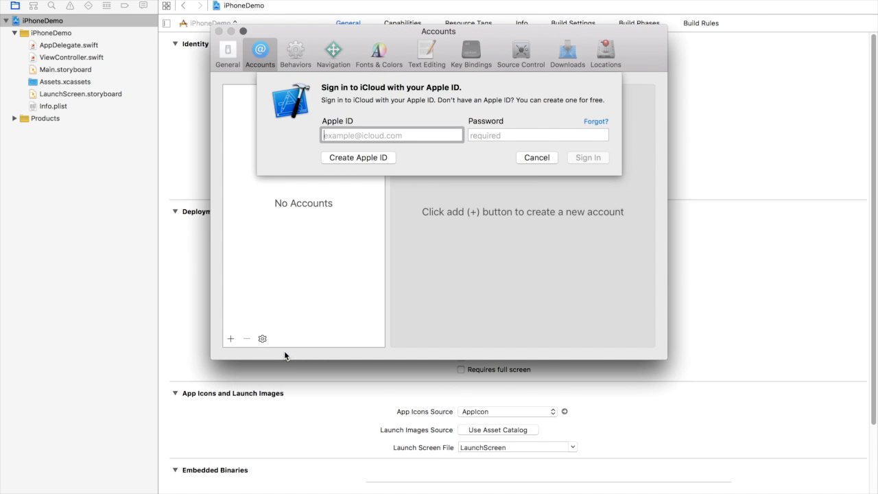
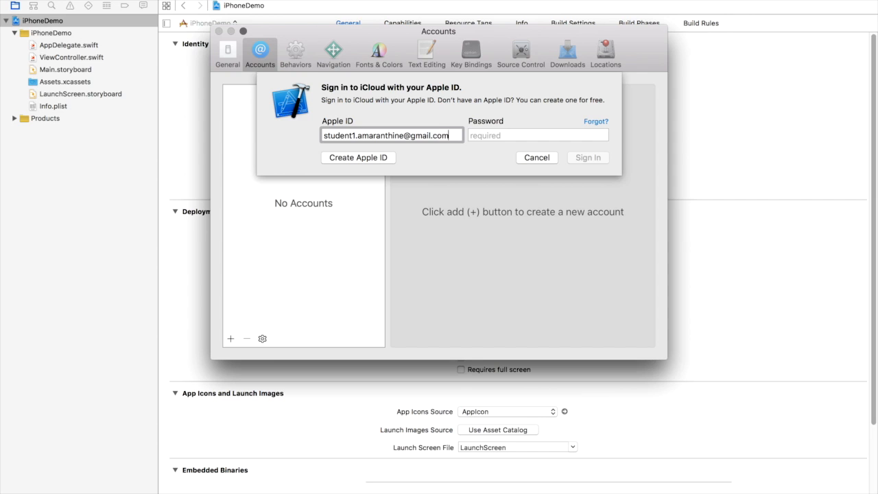
{"action": "type", "text": "•••"}
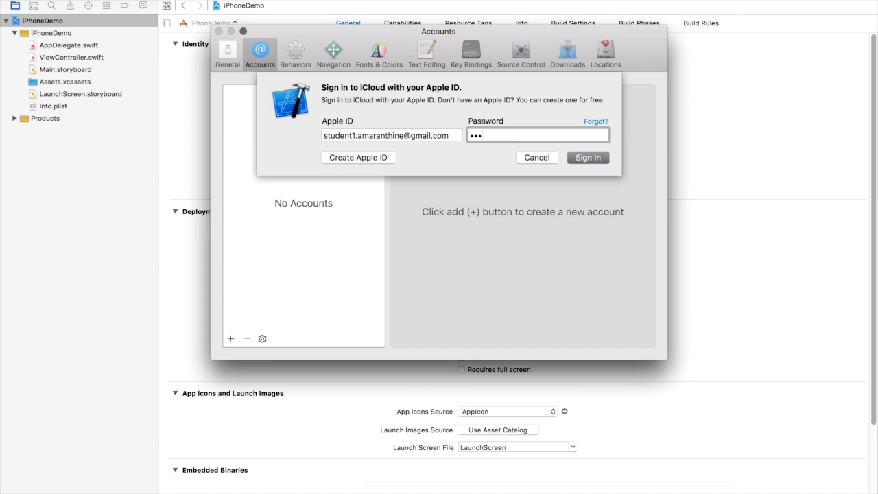
{"action": "type", "text": "password"}
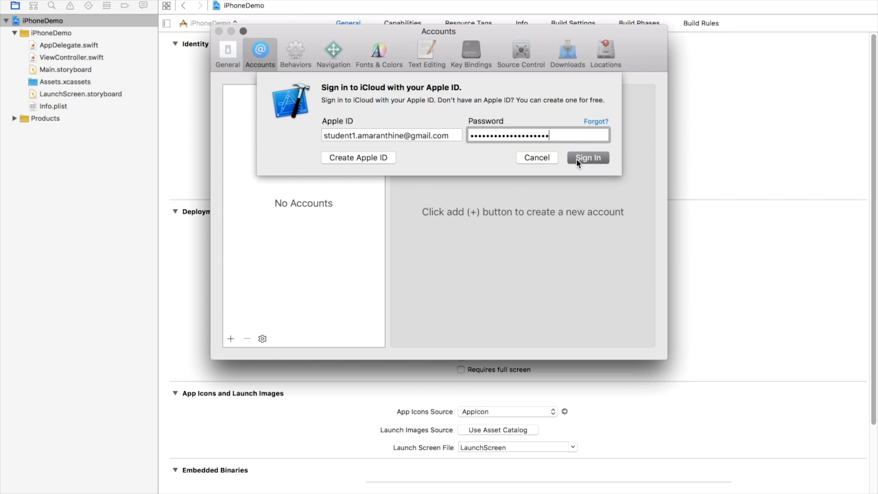
{"action": "left_click", "coordinate": [587, 156]}
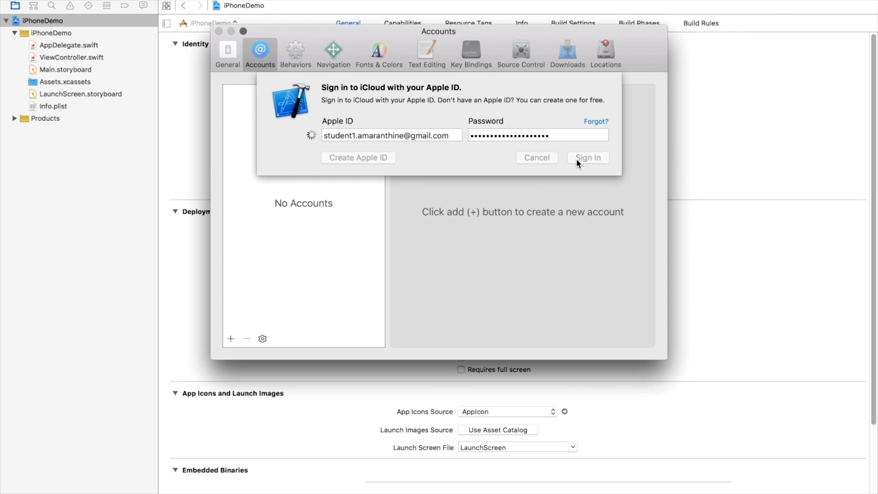
{"action": "left_click", "coordinate": [587, 157]}
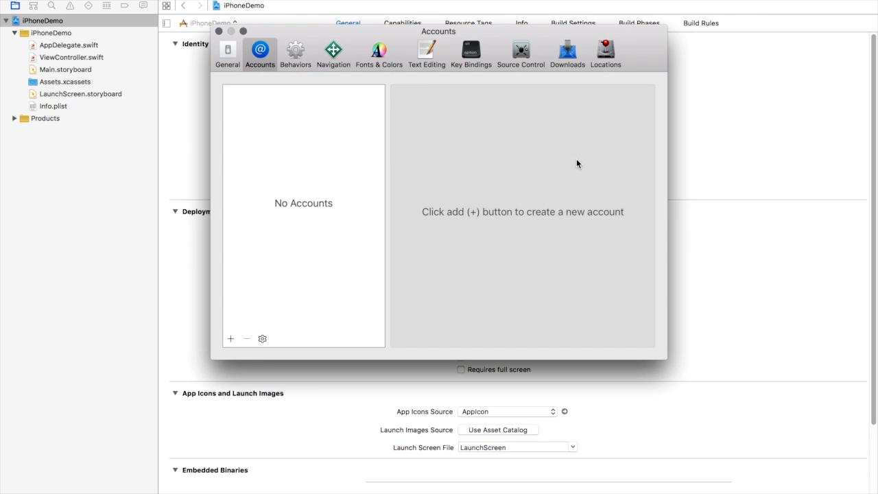
Step: Review the free Personal Team listed under the newly added Apple ID
{"action": "left_click", "coordinate": [230, 338]}
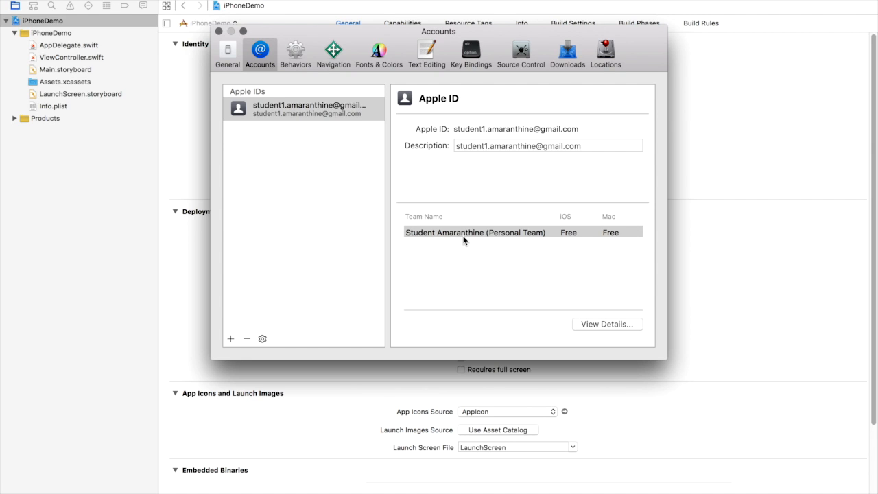
{"action": "mouse_move", "coordinate": [485, 227]}
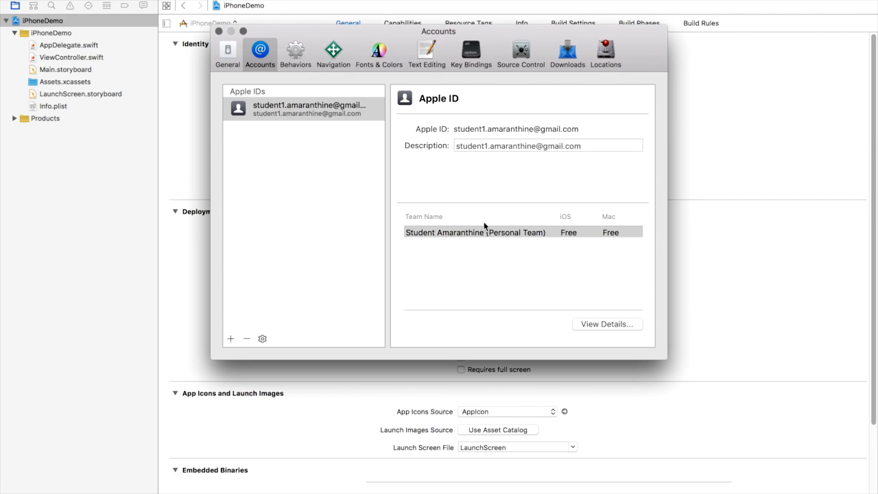
{"action": "mouse_move", "coordinate": [603, 261]}
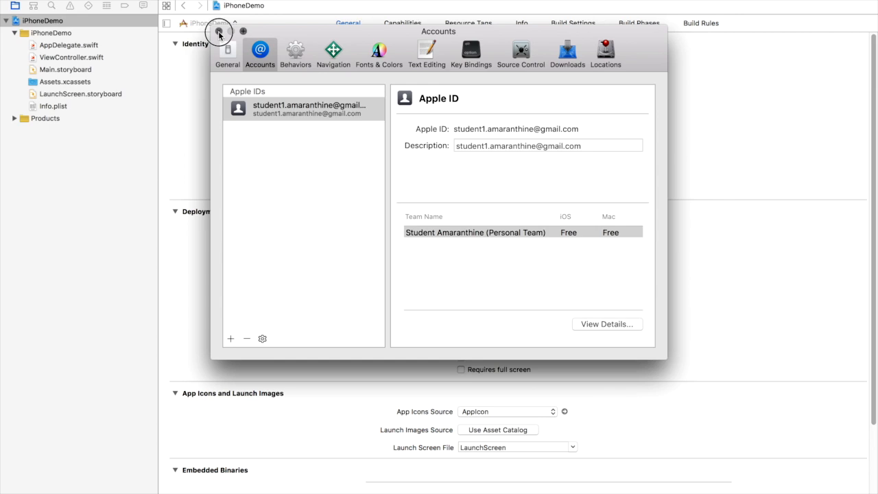
Step: Close Preferences and return to the project's General settings with the provisioning warning
{"action": "left_click", "coordinate": [219, 32]}
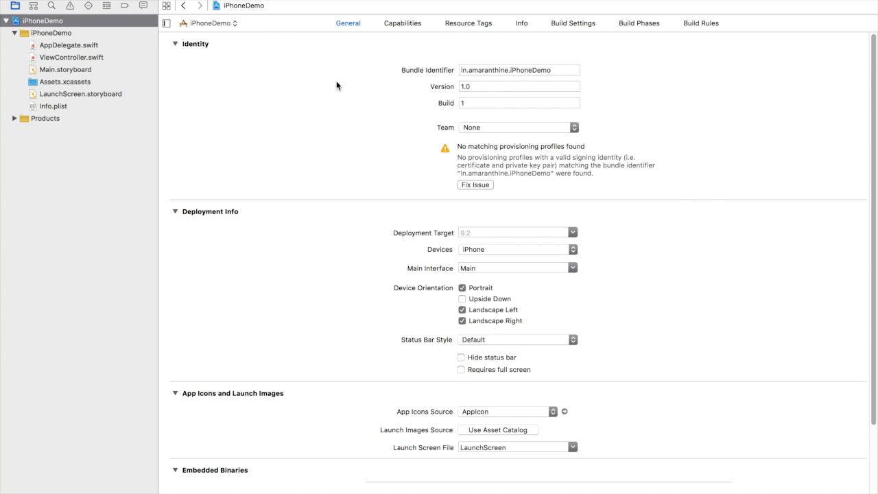
{"action": "mouse_move", "coordinate": [373, 43]}
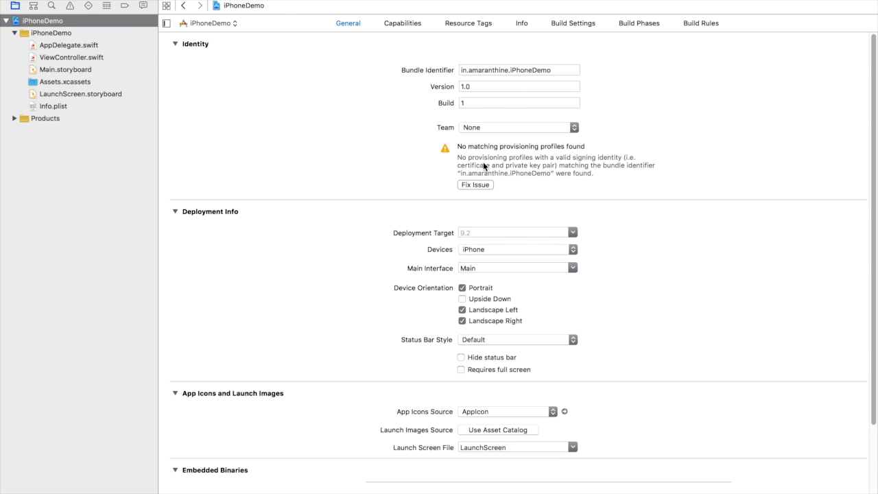
{"action": "mouse_move", "coordinate": [476, 121]}
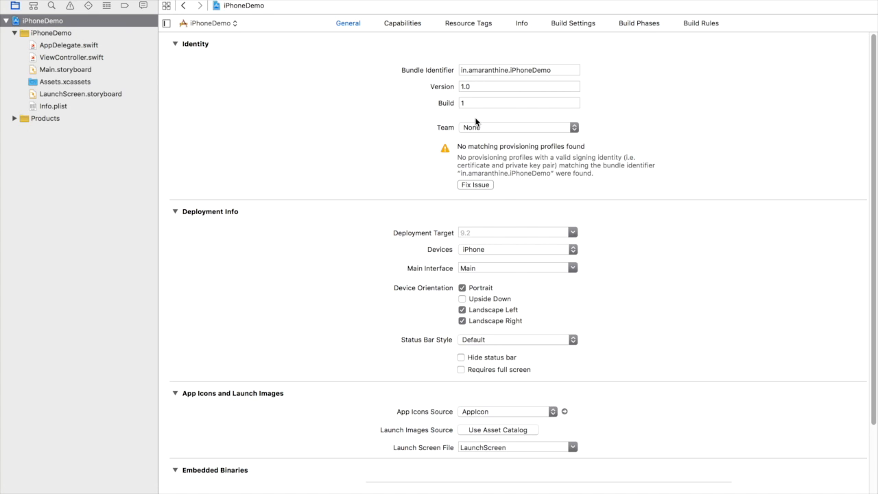
{"action": "mouse_move", "coordinate": [523, 159]}
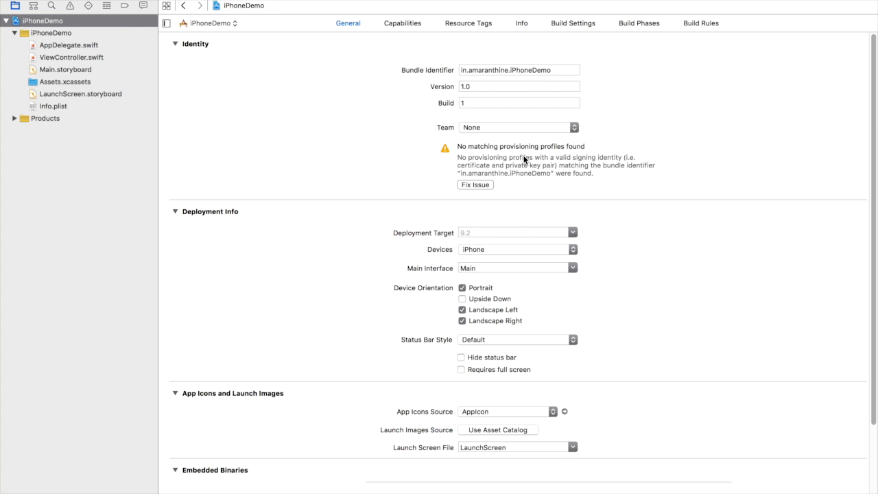
{"action": "mouse_move", "coordinate": [474, 185]}
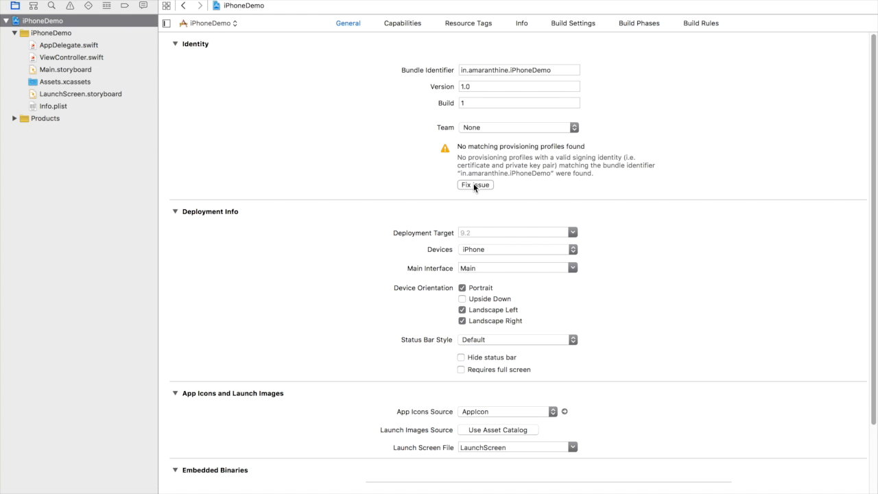
Step: Fix the provisioning issue with the Personal Team, reset the iOS certificate and set the team
{"action": "left_click", "coordinate": [475, 184]}
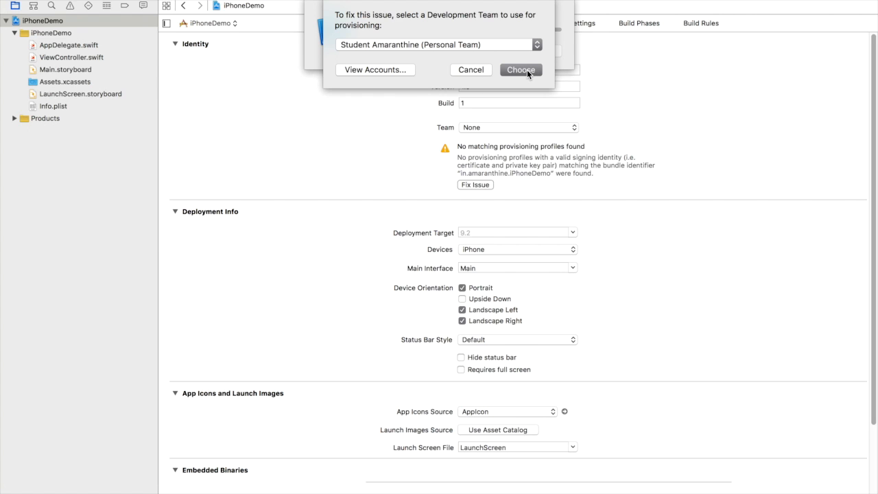
{"action": "left_click", "coordinate": [521, 68]}
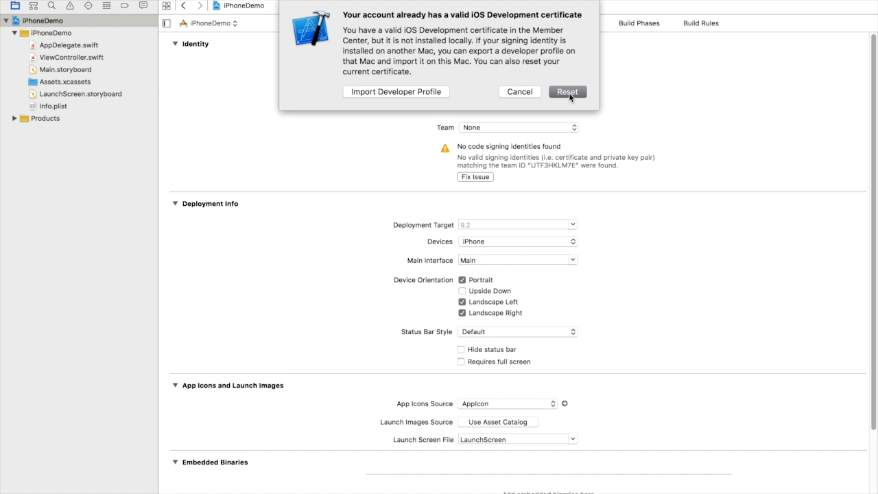
{"action": "left_click", "coordinate": [566, 90]}
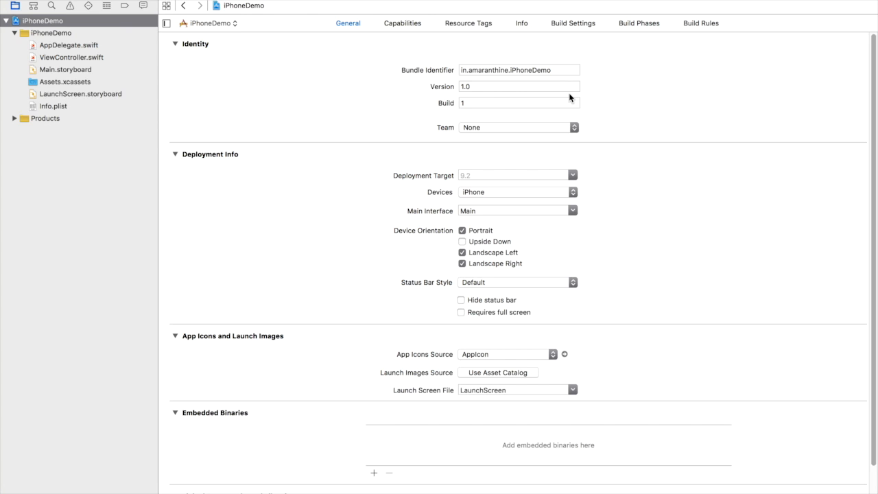
{"action": "left_click", "coordinate": [517, 126]}
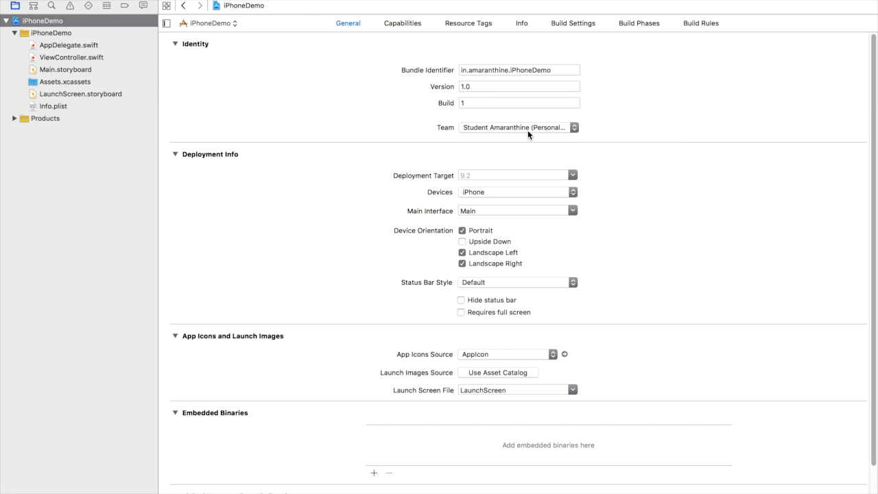
{"action": "mouse_move", "coordinate": [562, 27]}
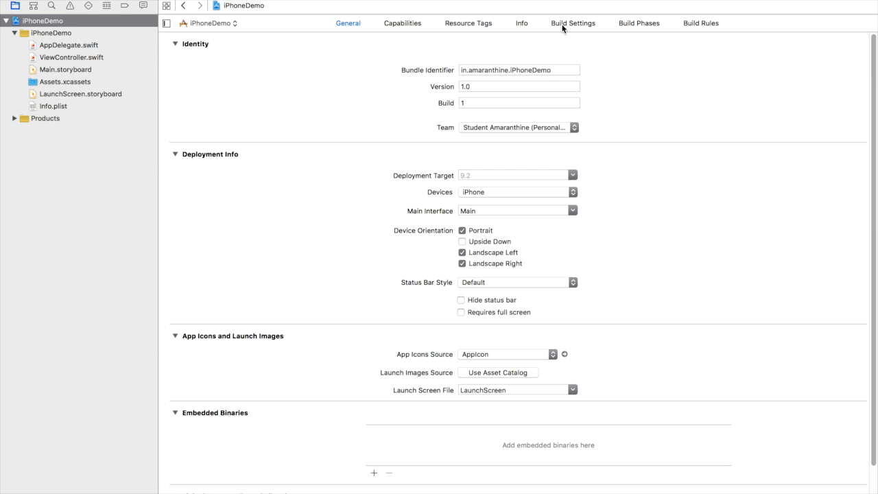
Step: Find Code Signing Identity in Build Settings and select the Release signing setting
{"action": "left_click", "coordinate": [573, 22]}
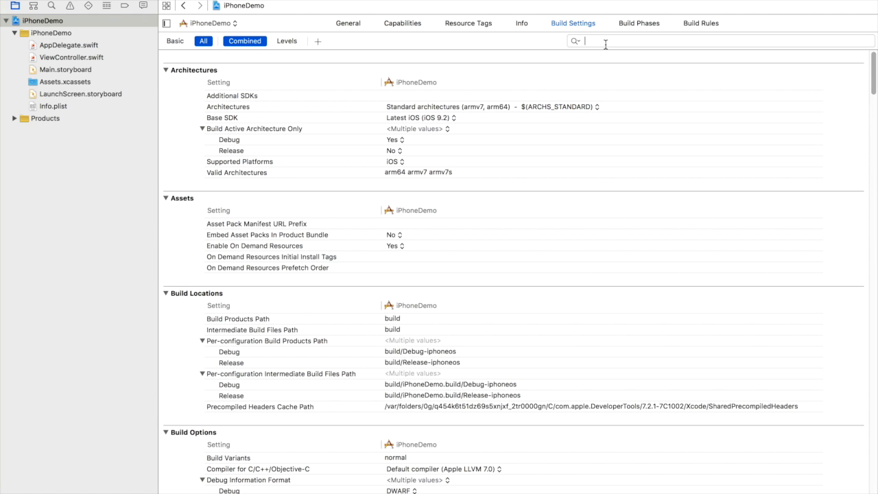
{"action": "type", "text": "code sig"}
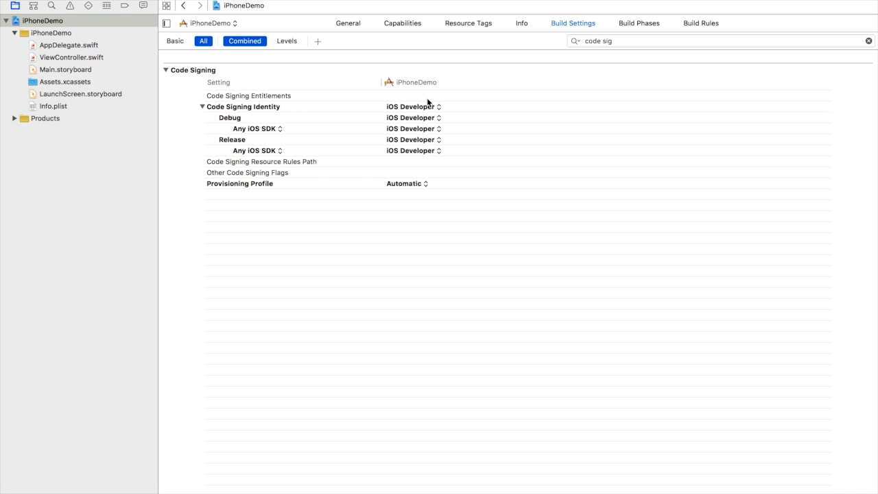
{"action": "left_click", "coordinate": [413, 107]}
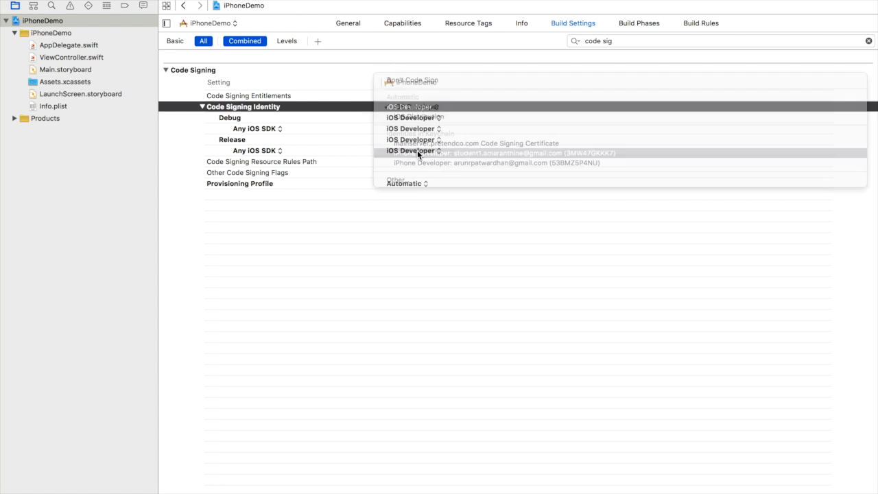
{"action": "left_click", "coordinate": [496, 152]}
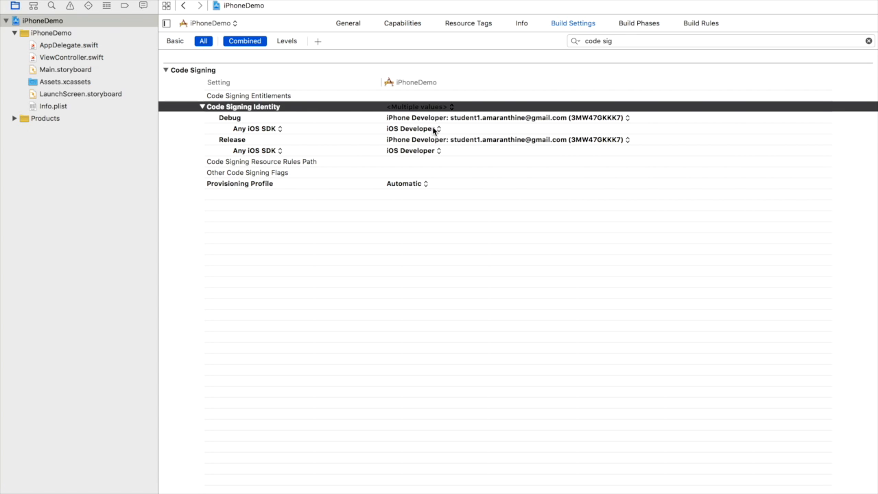
Step: Choose the personal iPhone Developer certificate for Release and Any iOS SDK builds
{"action": "left_click", "coordinate": [412, 128]}
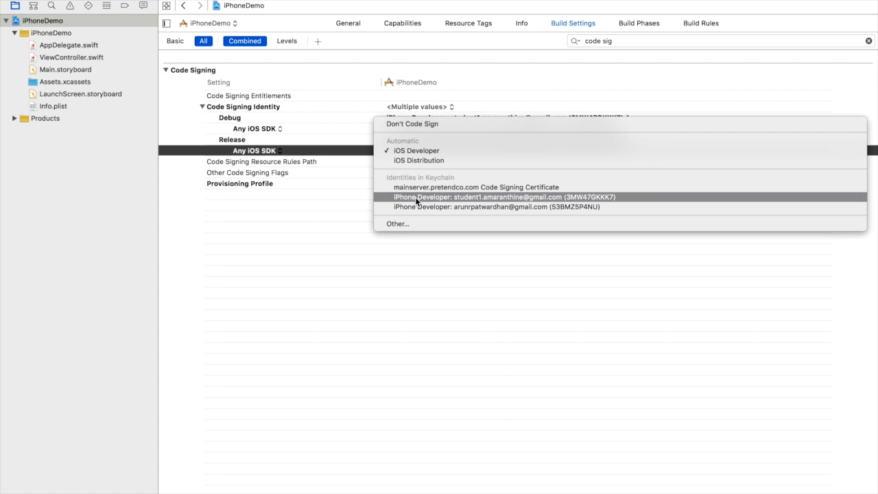
{"action": "left_click", "coordinate": [503, 198]}
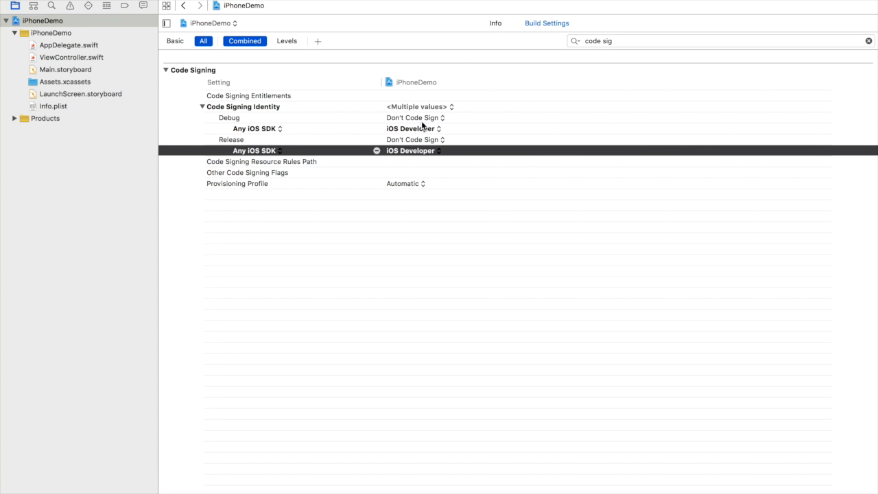
{"action": "left_click", "coordinate": [415, 118]}
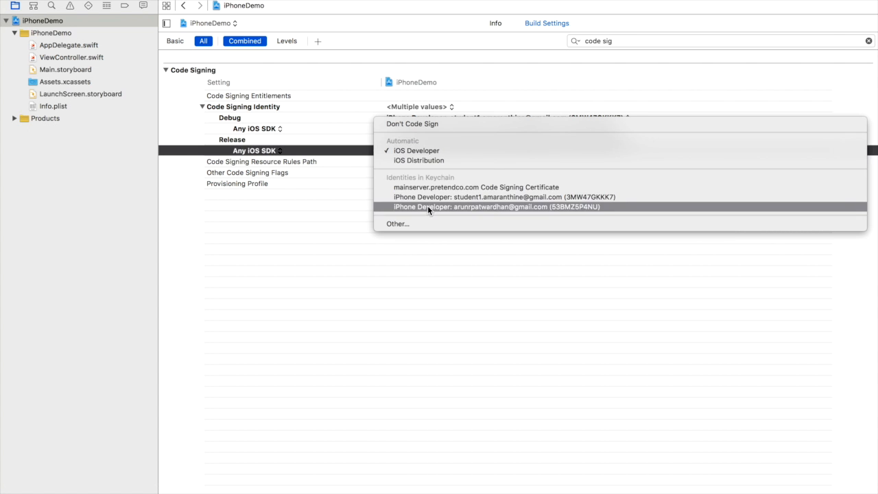
{"action": "left_click", "coordinate": [504, 197]}
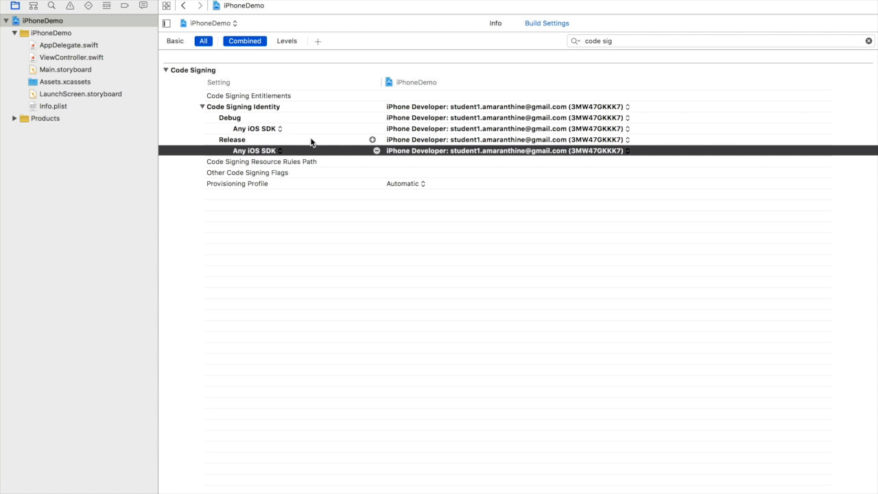
{"action": "mouse_move", "coordinate": [310, 141]}
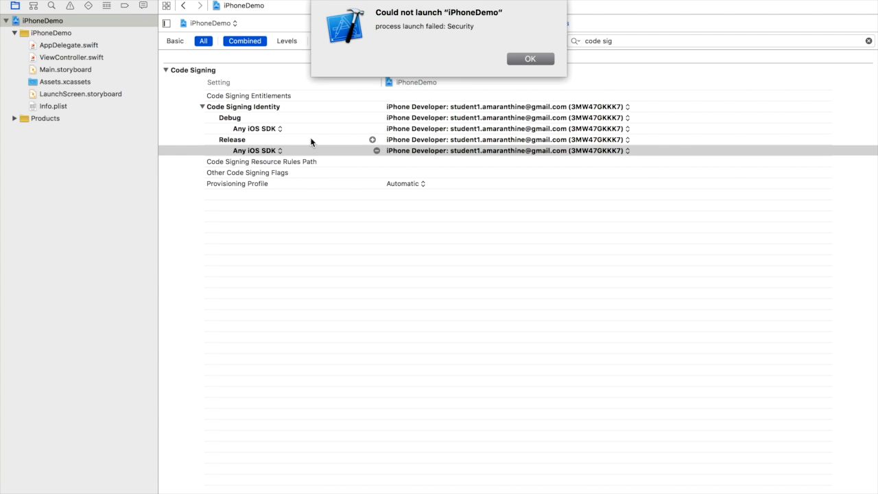
Step: Acknowledge the 'Could not launch iPhoneDemo' security alert after running on the device
{"action": "left_click", "coordinate": [529, 58]}
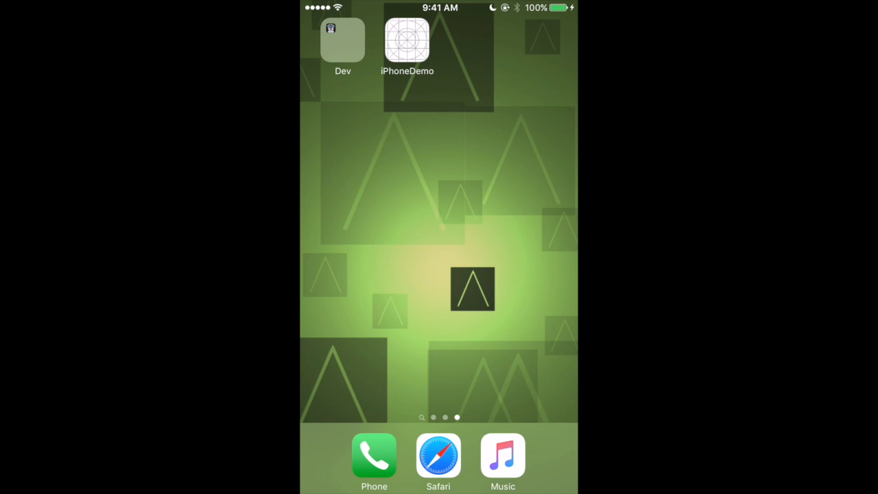
Step: Tap iPhoneDemo and cancel the Untrusted Developer warning it raises
{"action": "left_click", "coordinate": [406, 39]}
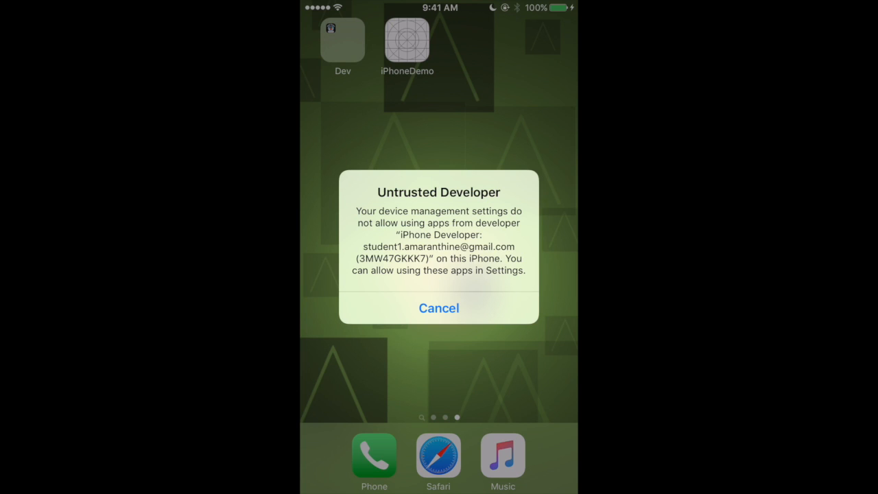
{"action": "left_click", "coordinate": [439, 307]}
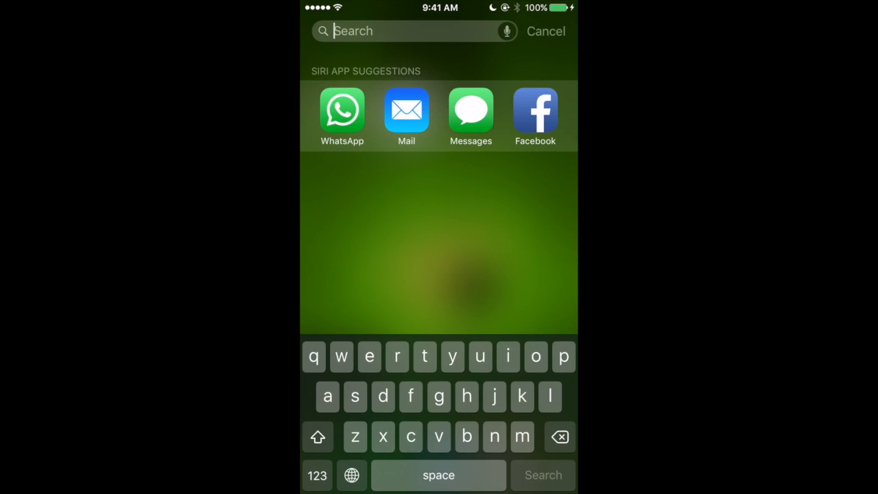
Step: Search for Settings and navigate to General > Device Management
{"action": "type", "text": "sett"}
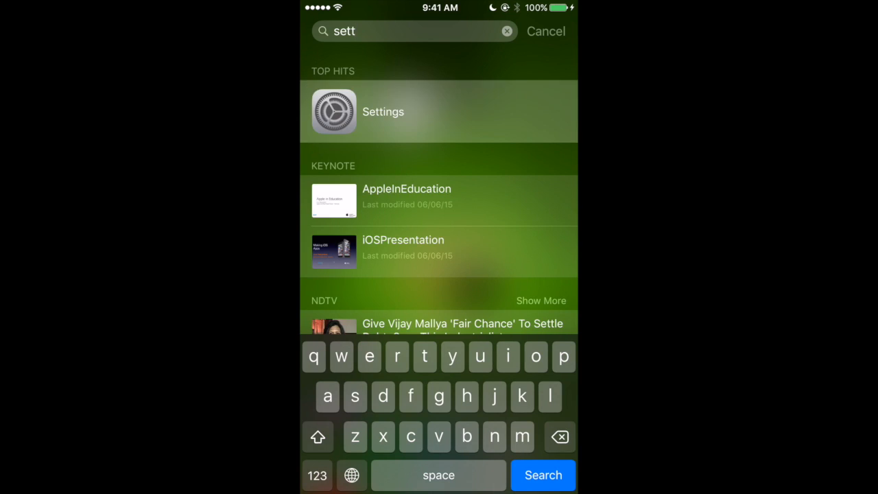
{"action": "left_click", "coordinate": [383, 111]}
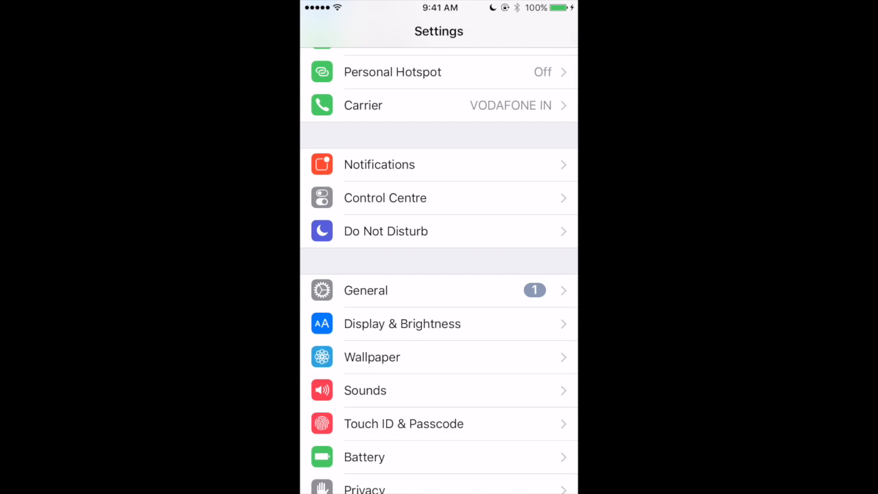
{"action": "left_click", "coordinate": [365, 291]}
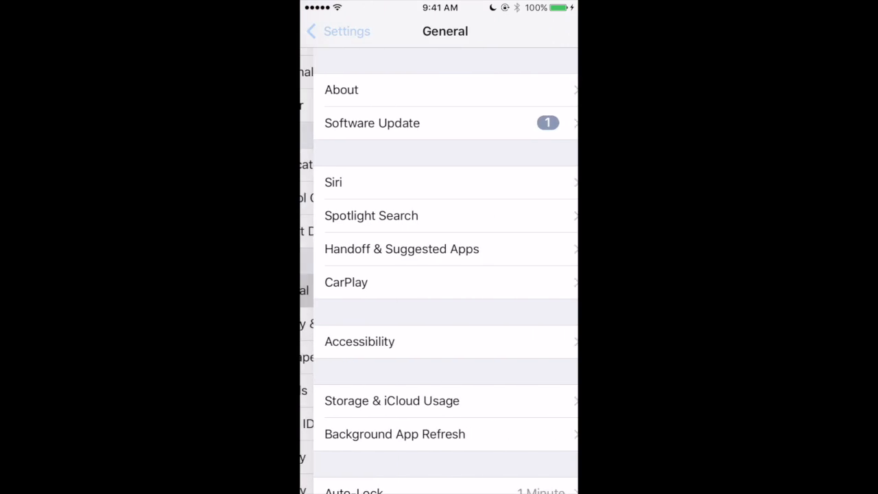
{"action": "scroll", "scroll_direction": "down", "scroll_amount": 3}
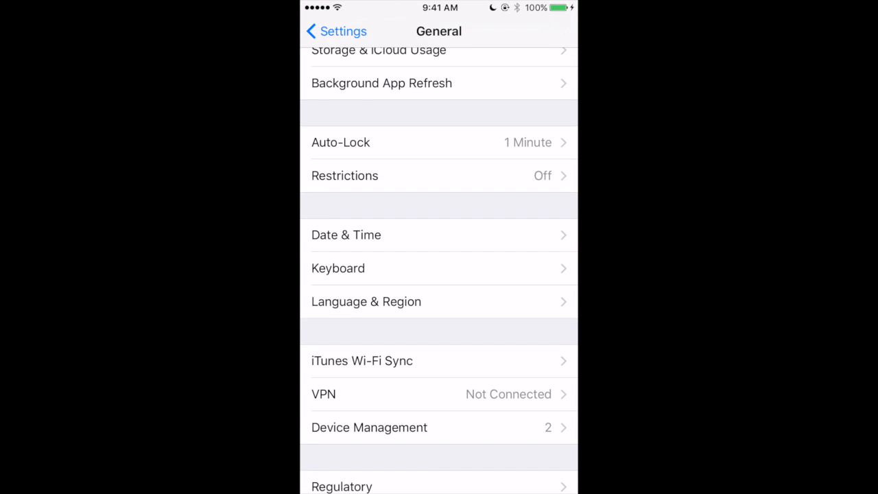
{"action": "left_click", "coordinate": [369, 427]}
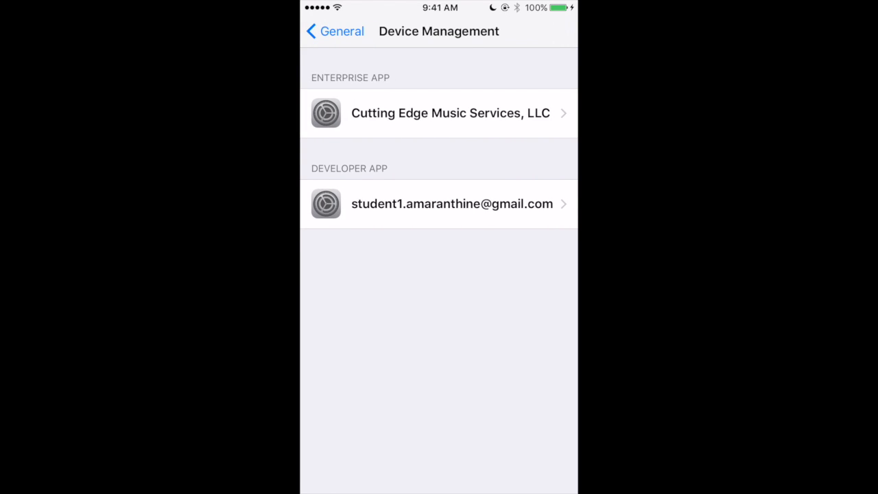
Step: Trust the personal developer app profile so iPhoneDemo is allowed to run
{"action": "left_click", "coordinate": [439, 203]}
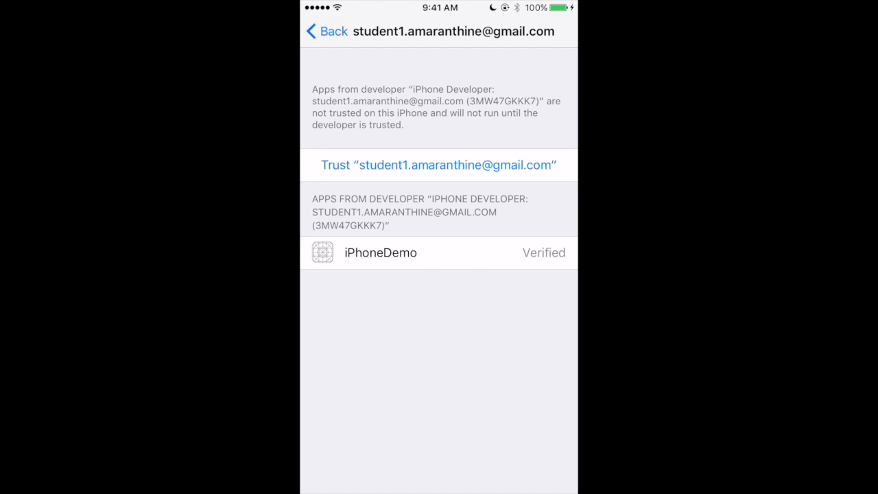
{"action": "left_click", "coordinate": [439, 165]}
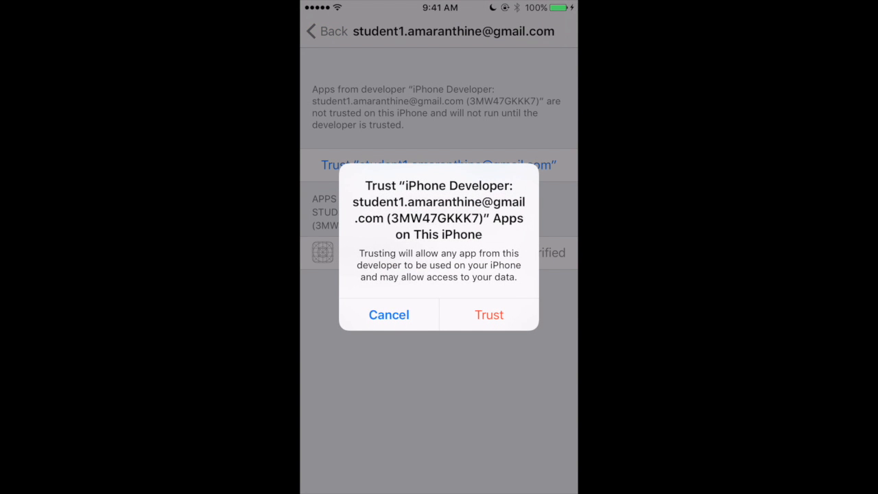
{"action": "left_click", "coordinate": [488, 314]}
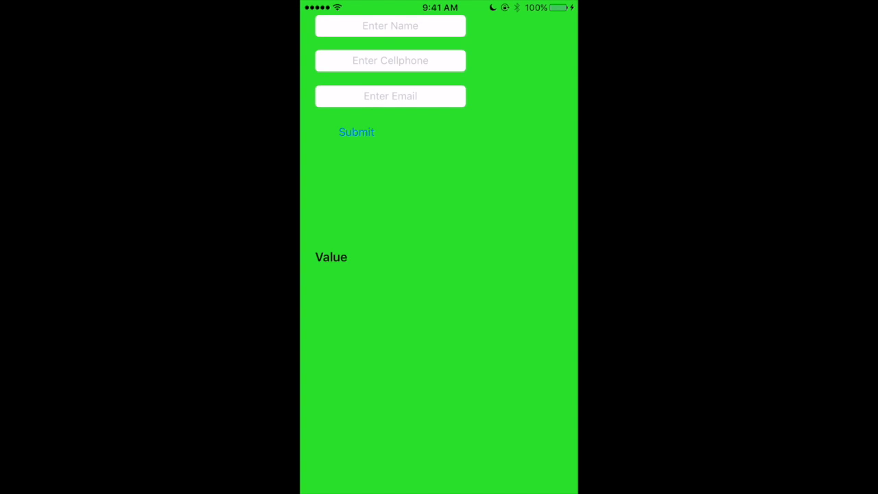
{"action": "left_click", "coordinate": [390, 25]}
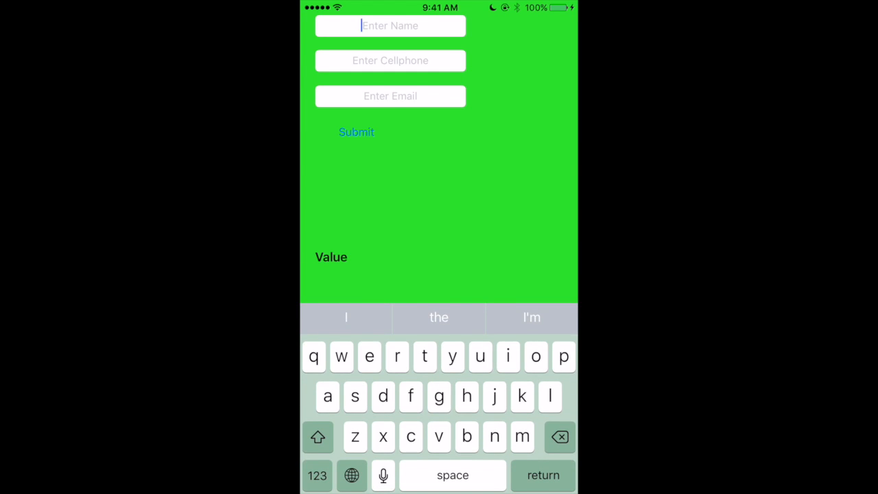
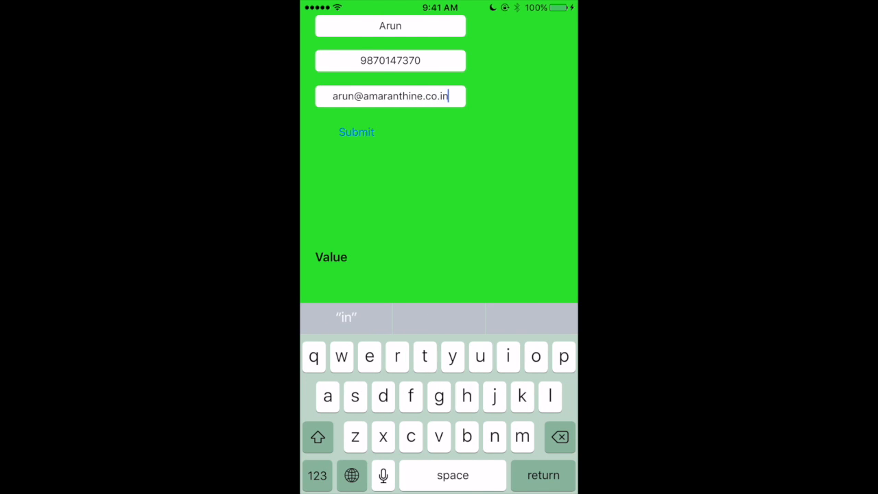
{"action": "left_click", "coordinate": [356, 132]}
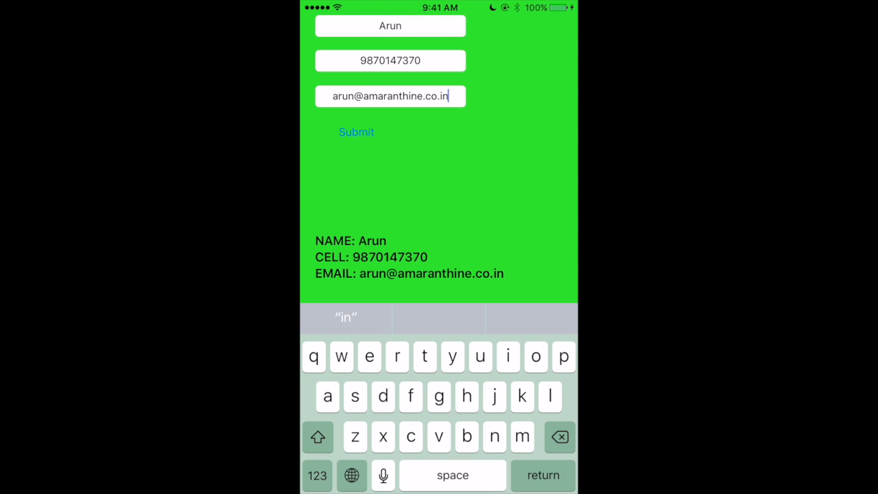